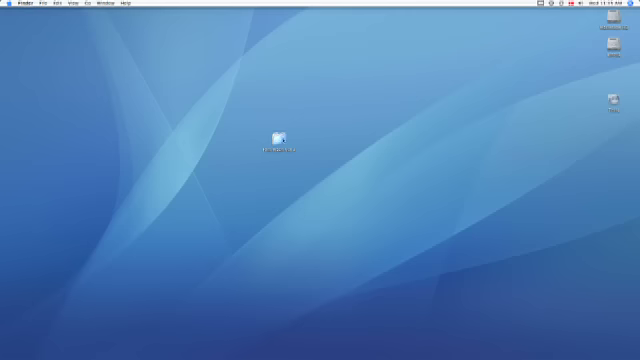
- Open the Film Wash Vol 2 disk and select the Film Wash Vol 2 folder inside
{"action": "double_click", "coordinate": [278, 136]}
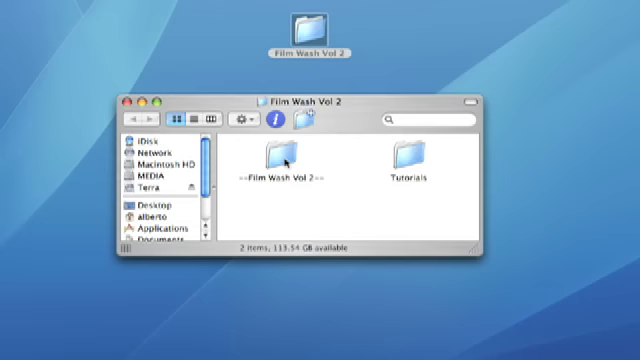
{"action": "left_click", "coordinate": [276, 160]}
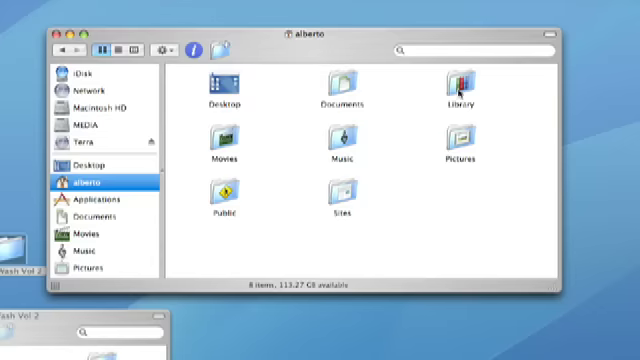
- Navigate through Library and Application Support into the Color folder, then switch back to Apple Color
{"action": "double_click", "coordinate": [460, 84]}
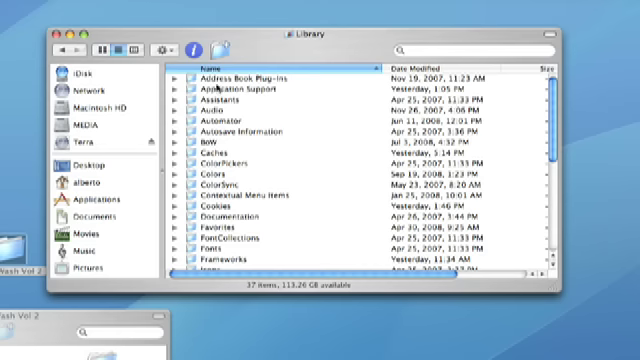
{"action": "double_click", "coordinate": [244, 92]}
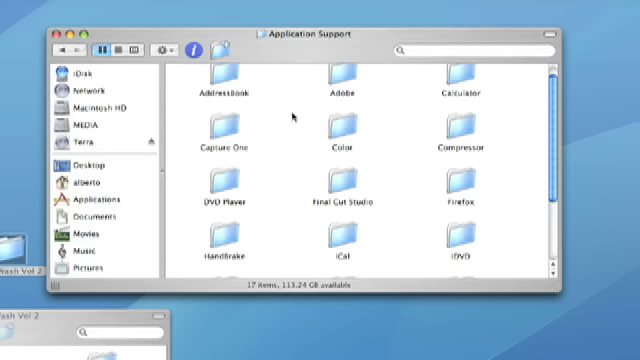
{"action": "double_click", "coordinate": [344, 136]}
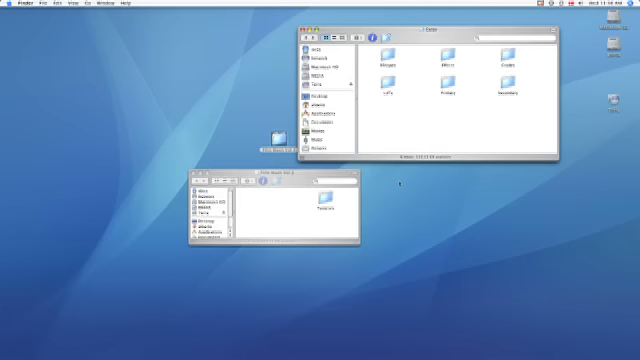
{"action": "key", "text": "cmd+tab"}
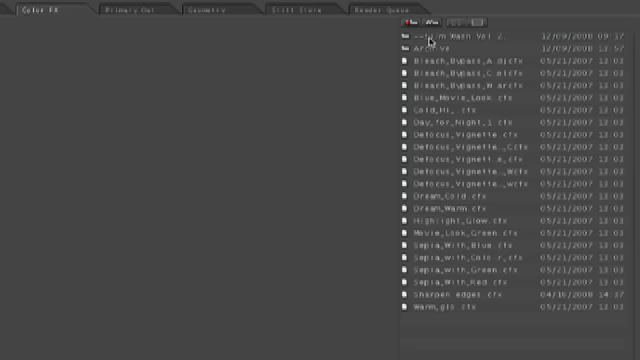
{"action": "mouse_move", "coordinate": [444, 44]}
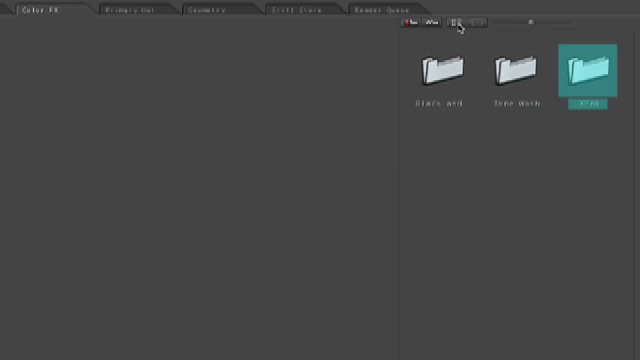
- Open the second folder of saved looks in the Color FX gallery to browse its presets
{"action": "left_click", "coordinate": [516, 70]}
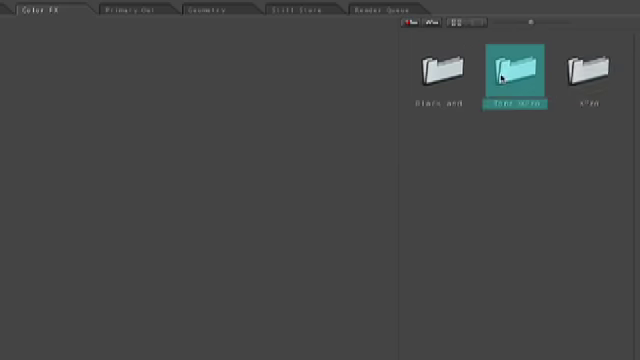
{"action": "double_click", "coordinate": [516, 64]}
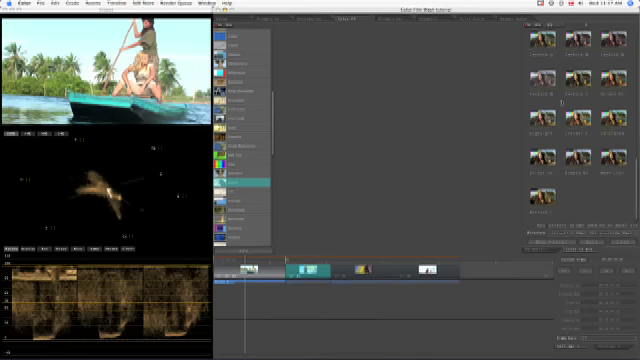
{"action": "mouse_move", "coordinate": [344, 40]}
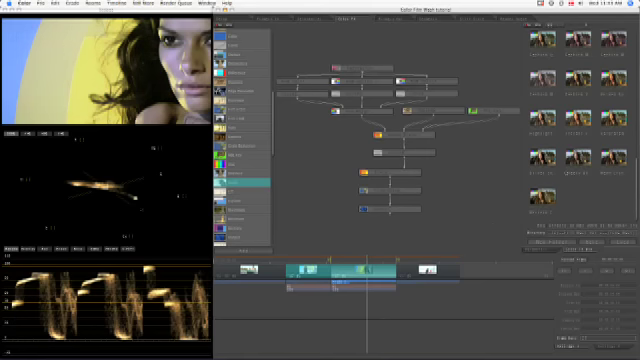
- Apply a Film Wash Vol 2 preset to the portrait clip, building its effect node tree
{"action": "left_click", "coordinate": [572, 156]}
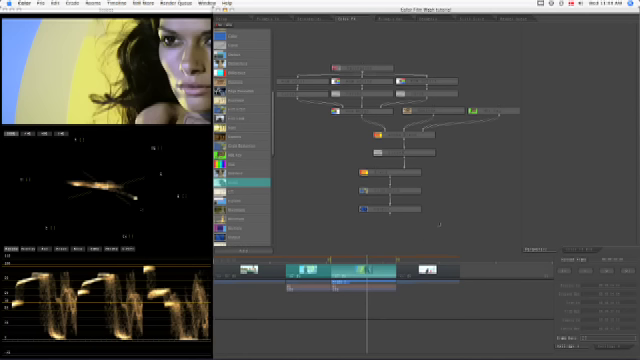
- Select the Blend node in the portrait clip's Film Wash tree to show its parameters
{"action": "left_click", "coordinate": [376, 210]}
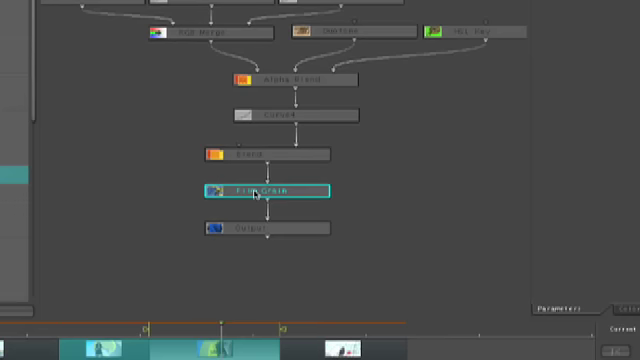
{"action": "left_click", "coordinate": [260, 156]}
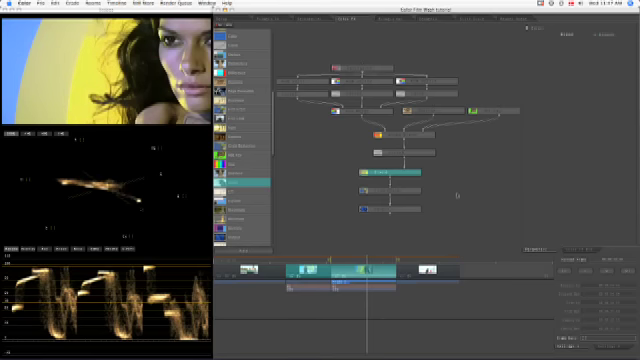
- Choose the steely-toned look from the Film Wash Vol 2 gallery
{"action": "left_click", "coordinate": [240, 52]}
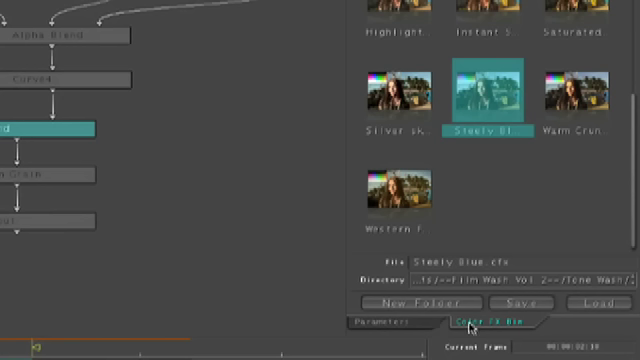
{"action": "mouse_move", "coordinate": [444, 28]}
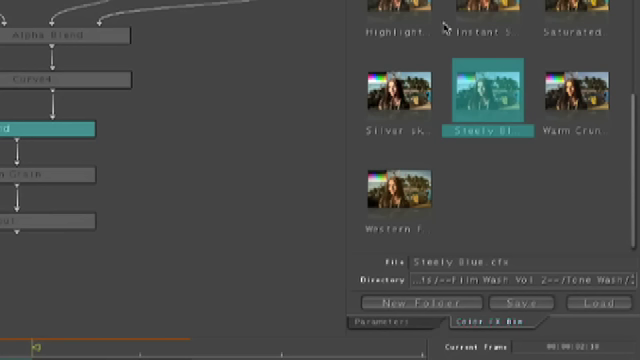
{"action": "mouse_move", "coordinate": [444, 28]}
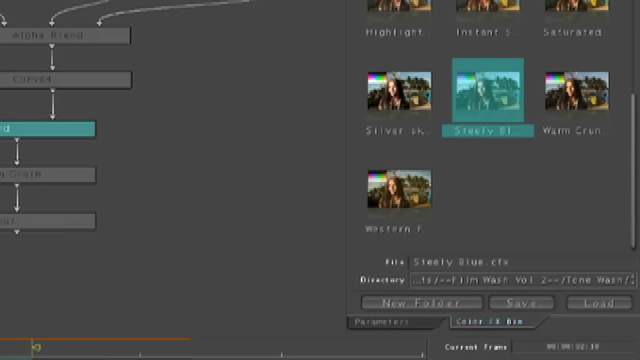